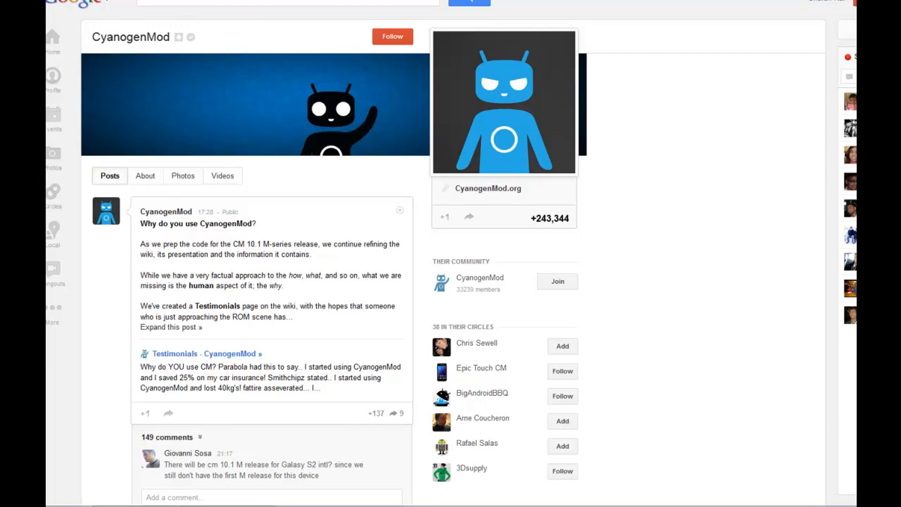
pyautogui.moveTo(648, 247)
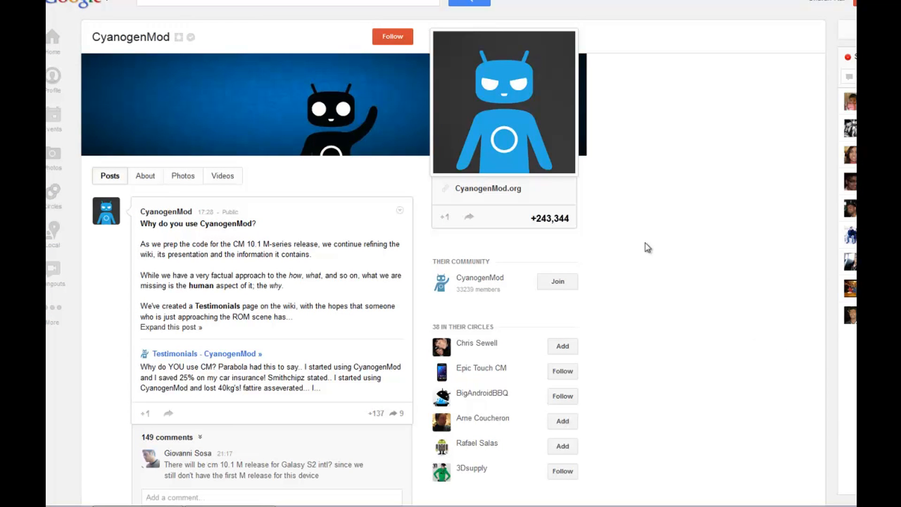
pyautogui.moveTo(683, 214)
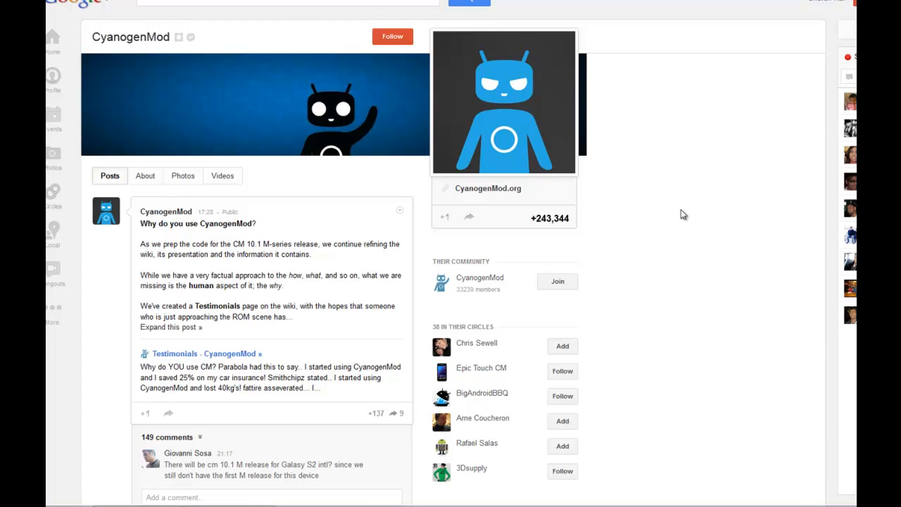
pyautogui.moveTo(740, 226)
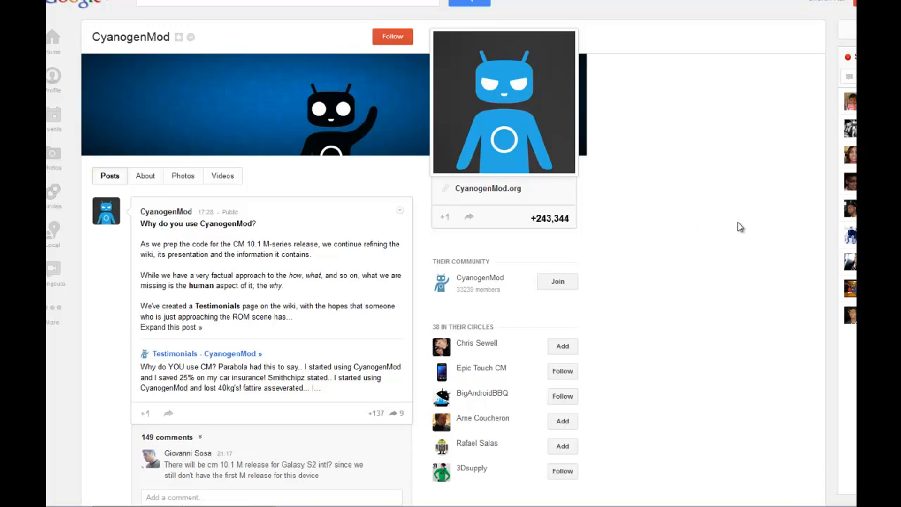
pyautogui.moveTo(713, 191)
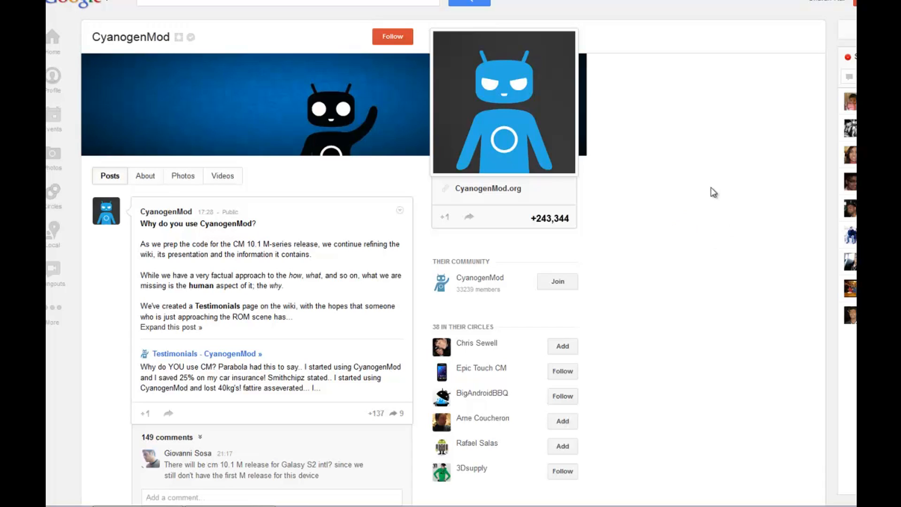
pyautogui.moveTo(708, 171)
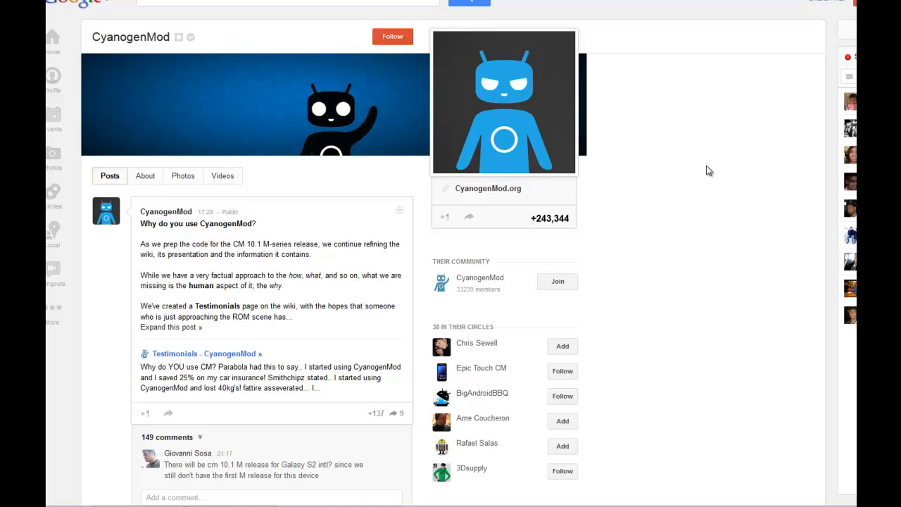
pyautogui.moveTo(710, 170)
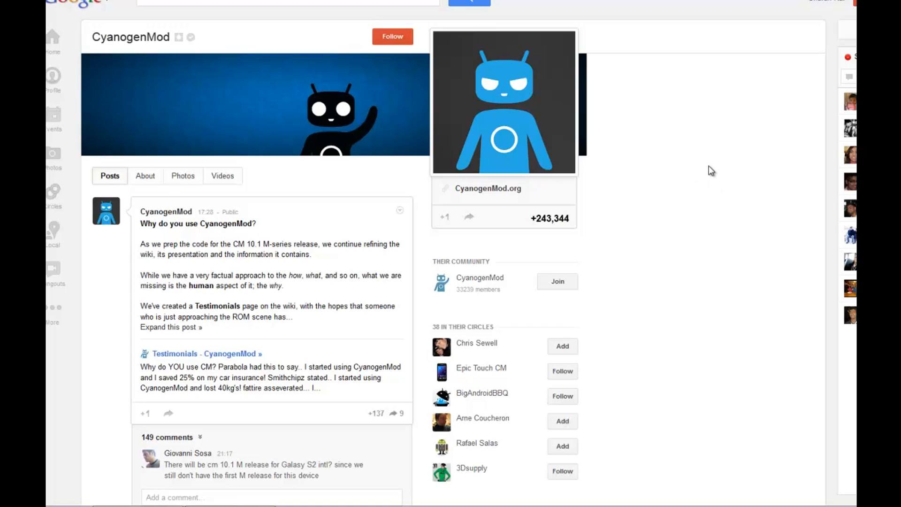
pyautogui.moveTo(395, 56)
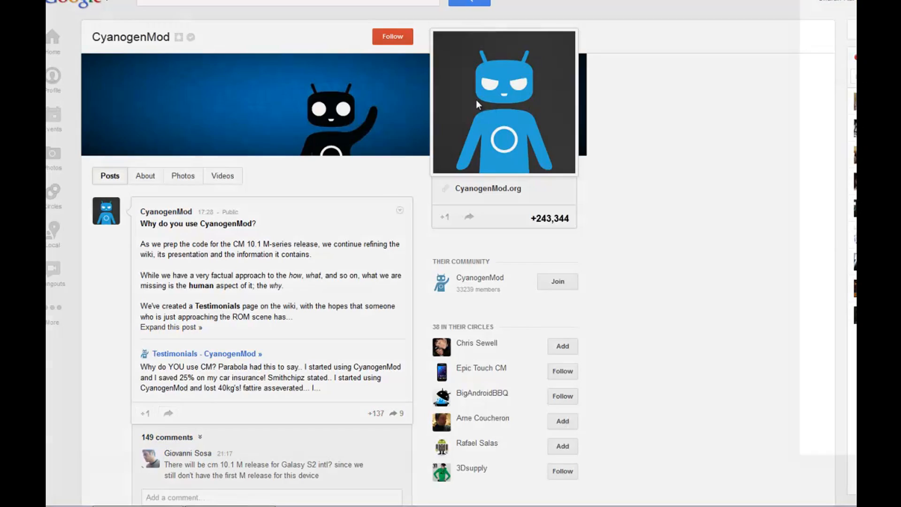
# Step: Request the CyanogenMod profile photo at full size, then cancel Firefox's prompt for plusblue.png
pyautogui.click(503, 102)
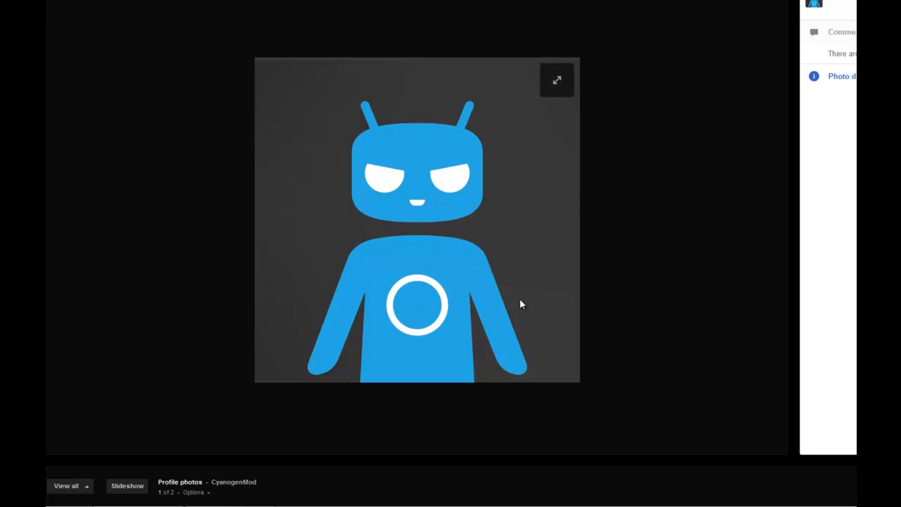
pyautogui.moveTo(299, 191)
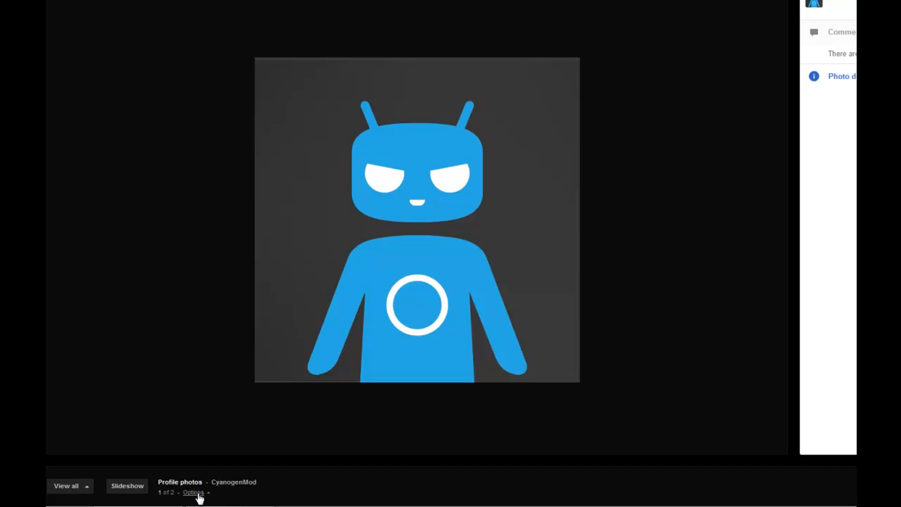
pyautogui.click(195, 493)
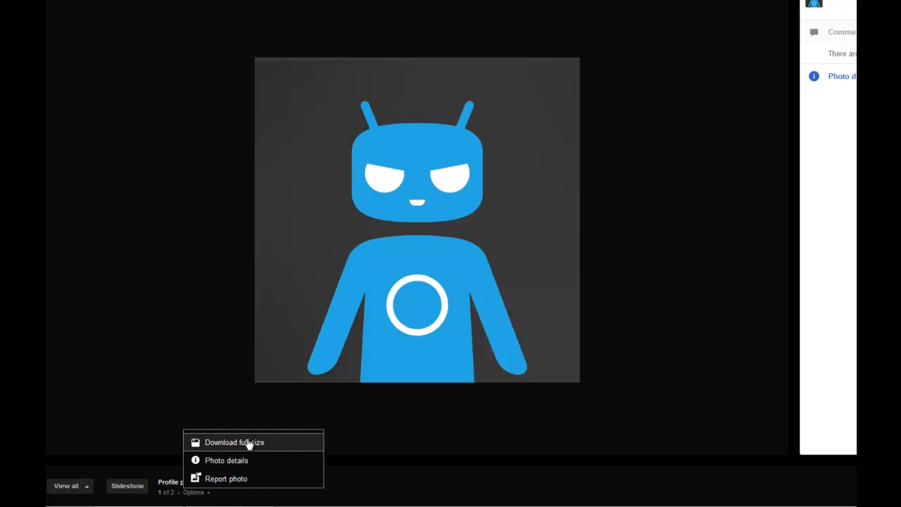
pyautogui.click(233, 442)
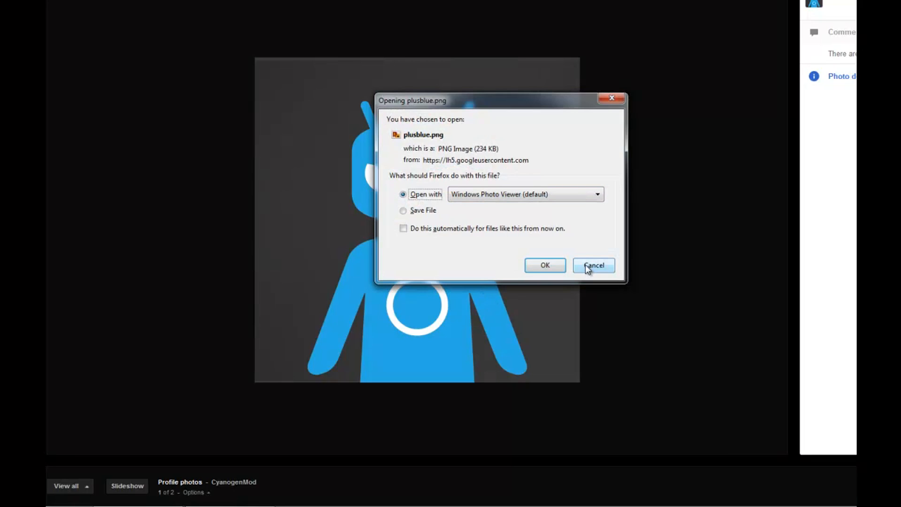
pyautogui.click(593, 264)
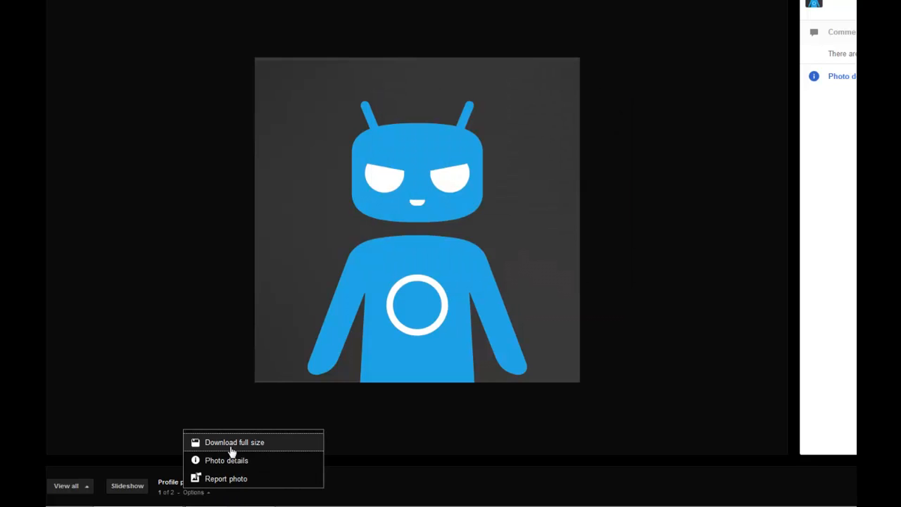
pyautogui.moveTo(286, 446)
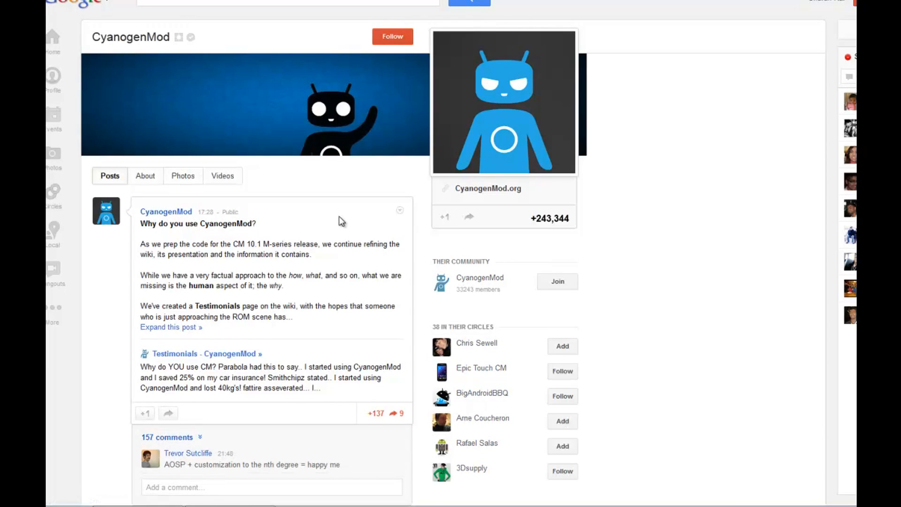
pyautogui.moveTo(291, 224)
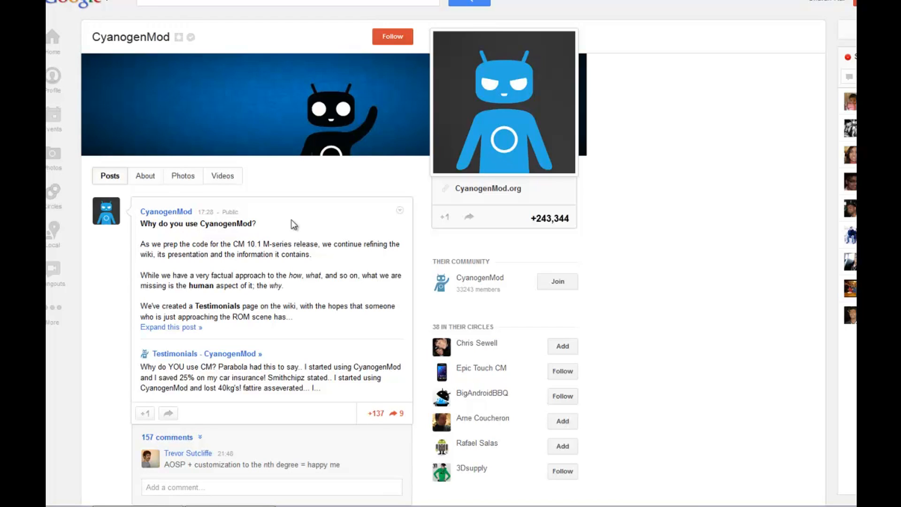
pyautogui.moveTo(334, 208)
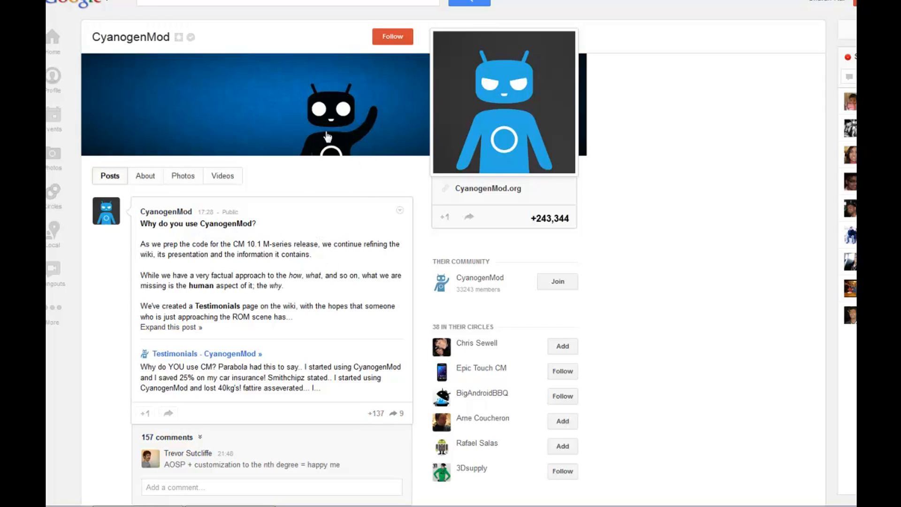
pyautogui.moveTo(174, 68)
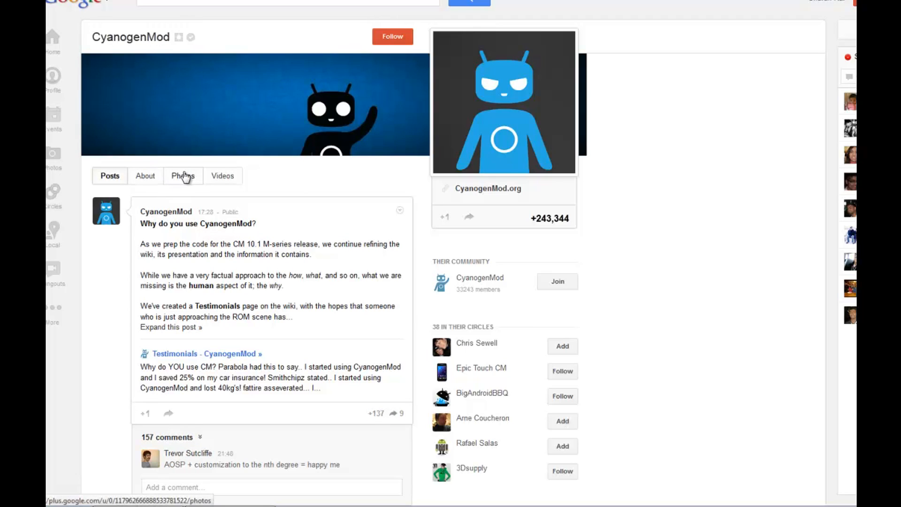
# Step: Show the CyanogenMod profile's photo albums instead of its posts
pyautogui.click(183, 176)
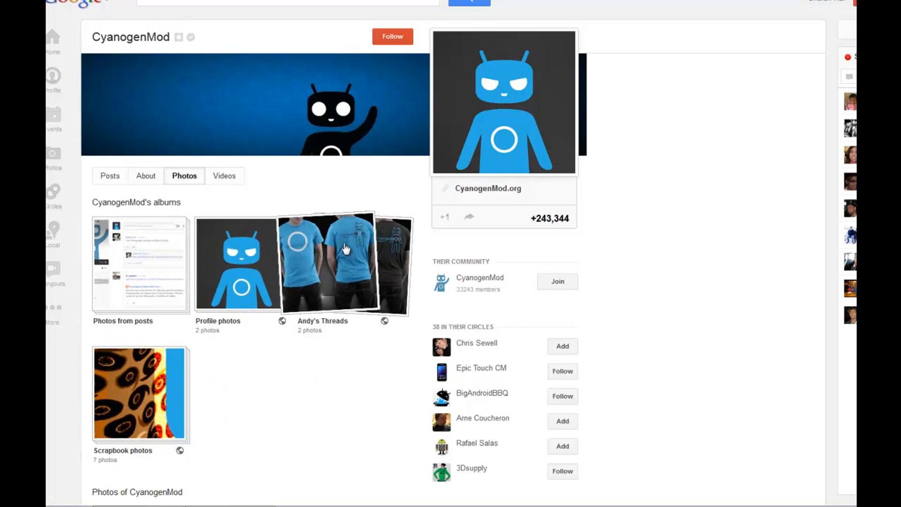
# Step: Request the Andy's Threads album as a zip via More > Download album, raising Firefox's prompt
pyautogui.click(325, 264)
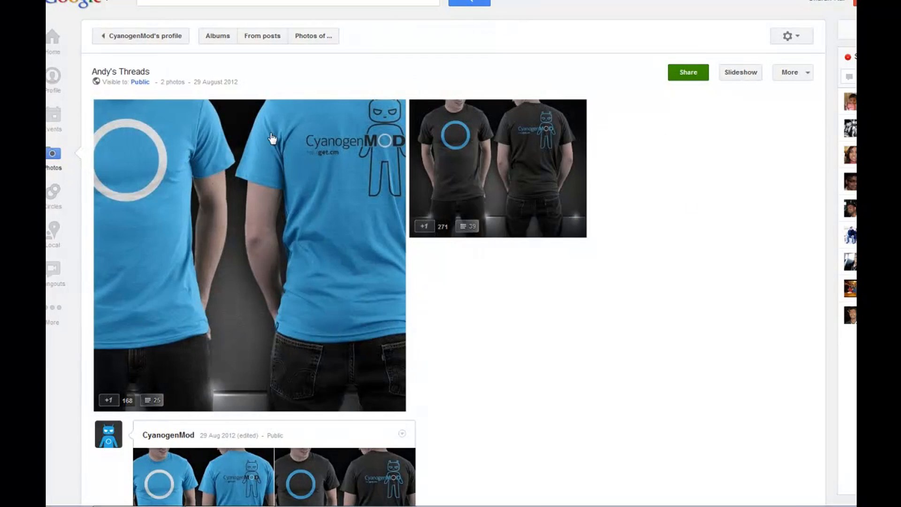
pyautogui.moveTo(413, 162)
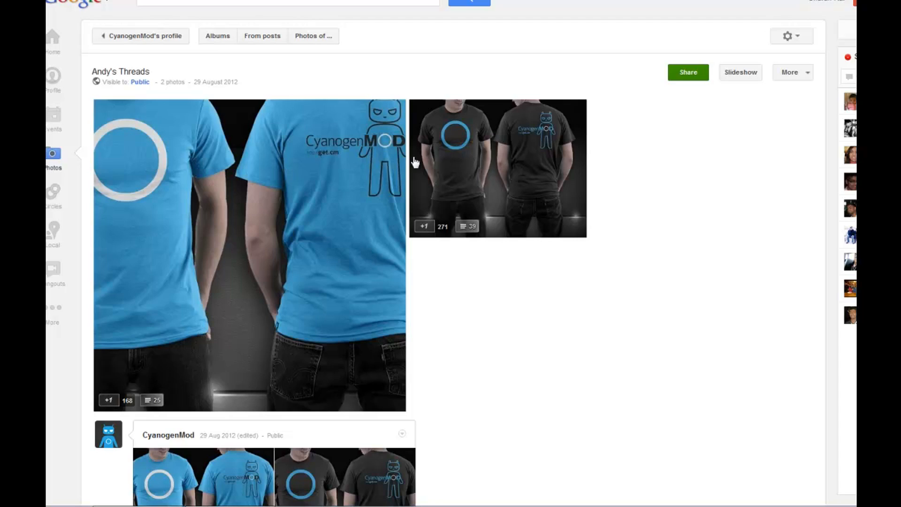
pyautogui.moveTo(706, 132)
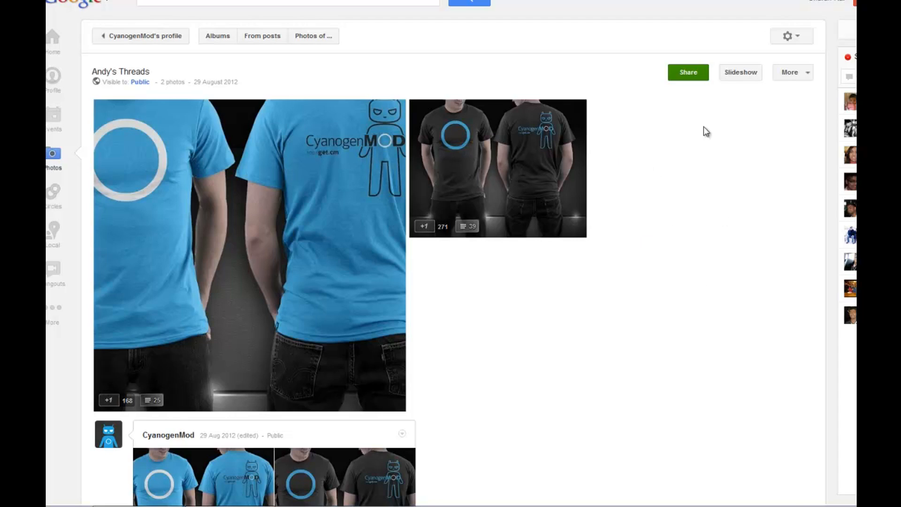
pyautogui.moveTo(493, 342)
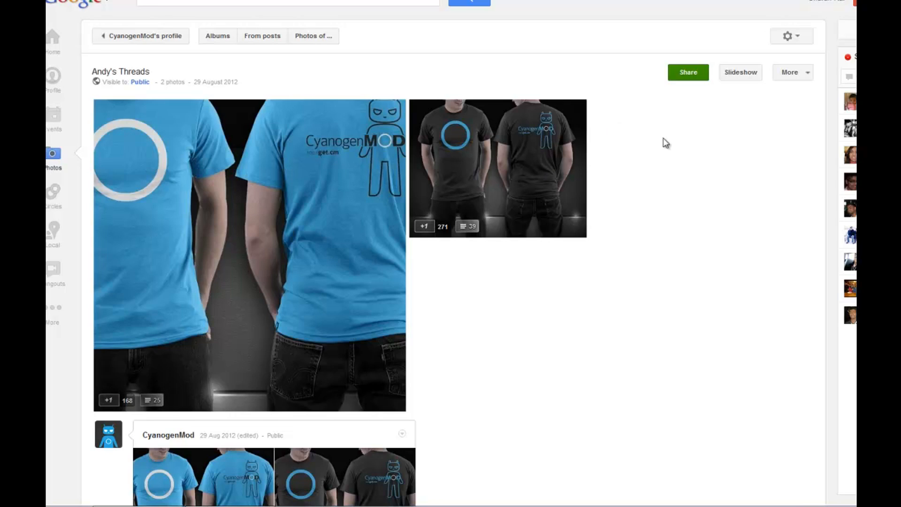
pyautogui.click(792, 36)
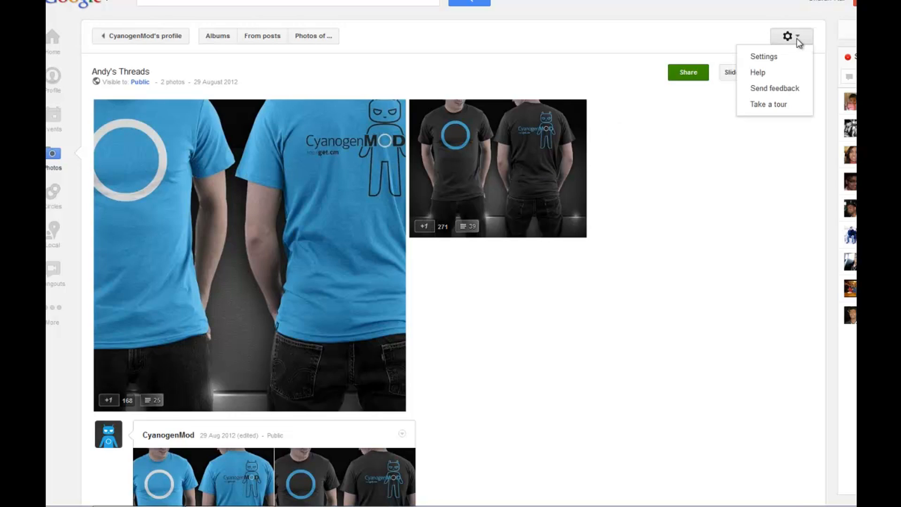
pyautogui.click(792, 72)
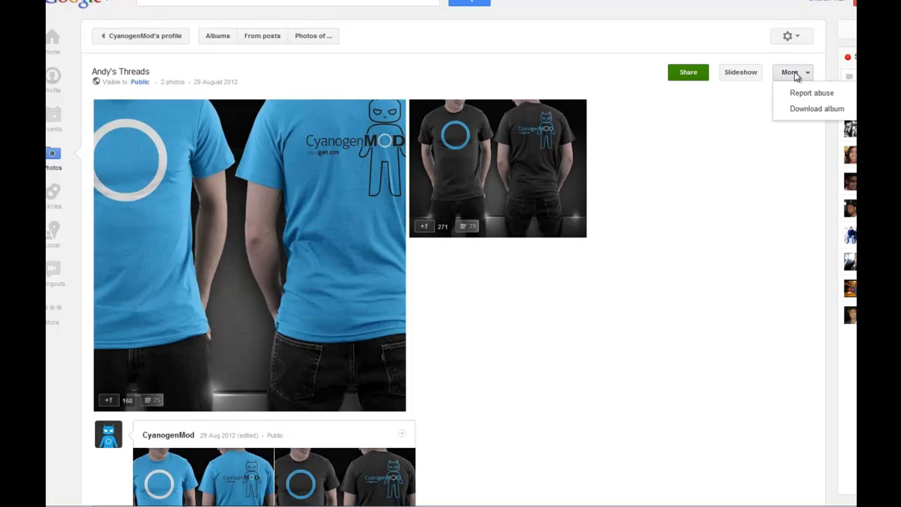
pyautogui.moveTo(803, 114)
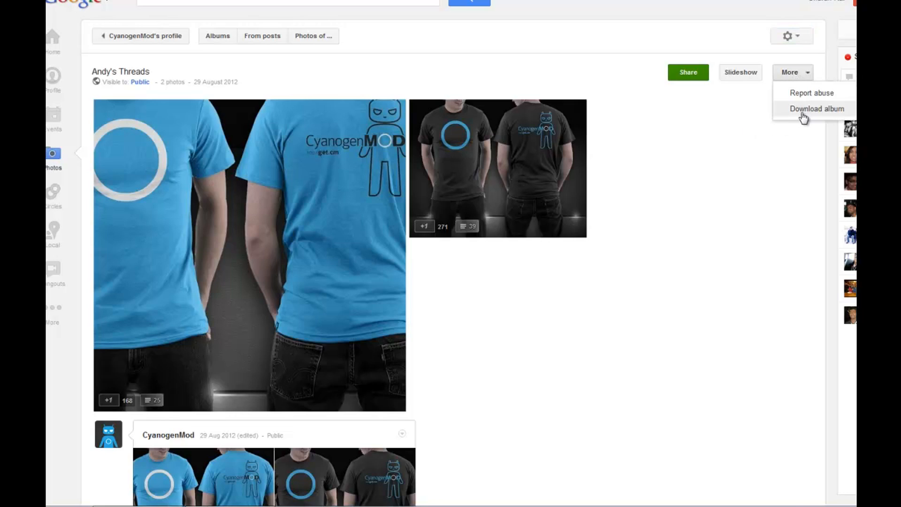
pyautogui.click(815, 109)
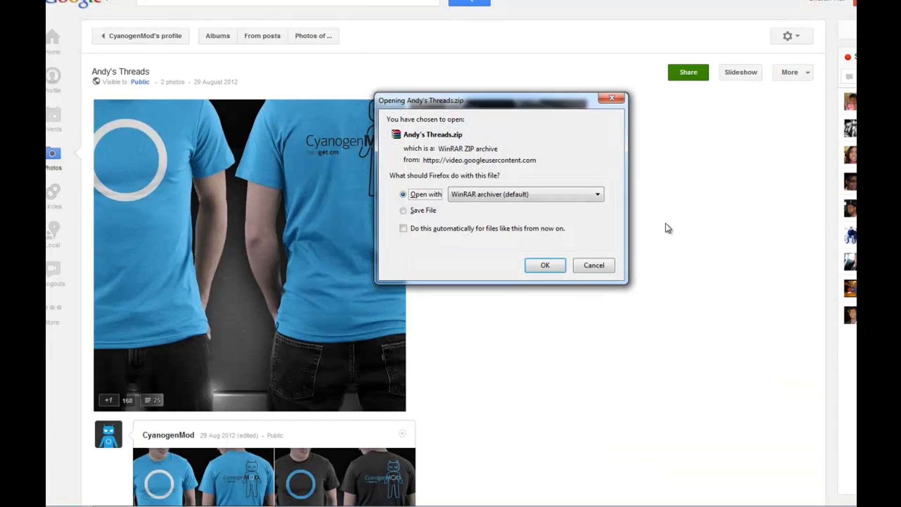
pyautogui.moveTo(450, 143)
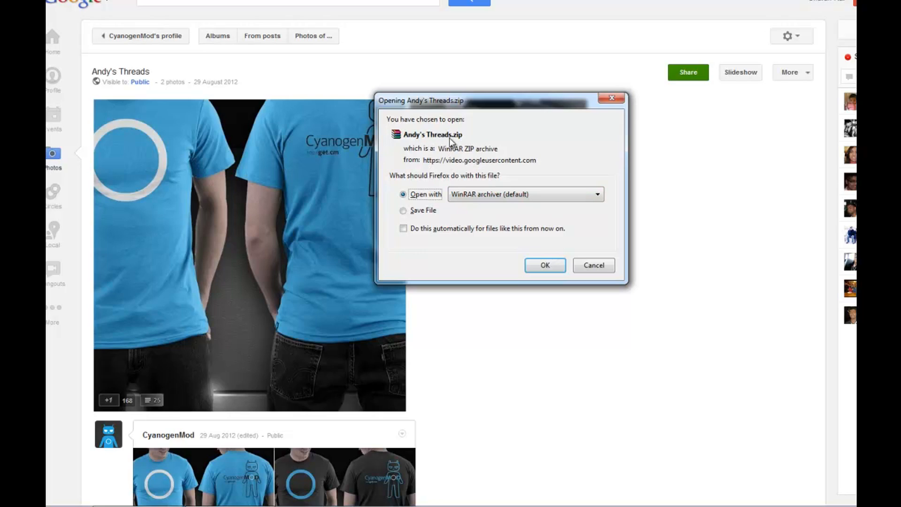
pyautogui.moveTo(443, 204)
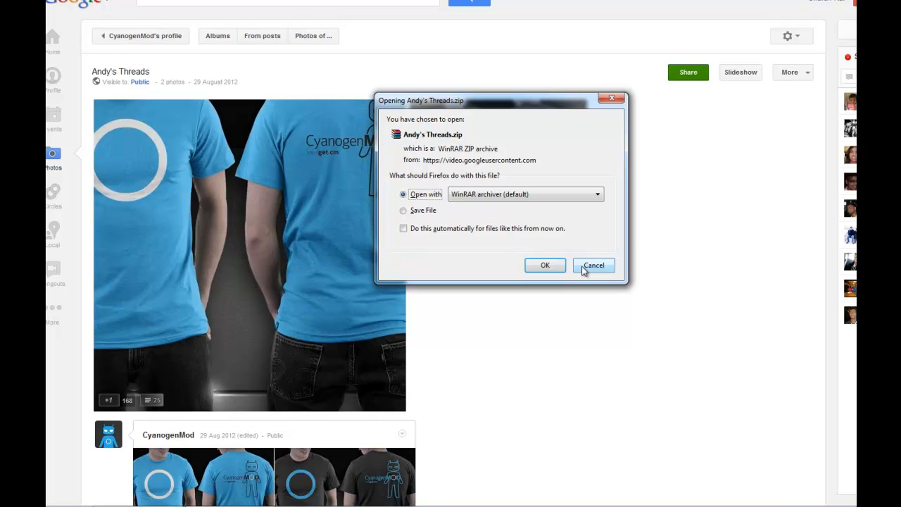
# Step: Cancel the Andy's Threads.zip prompt, retry the full-size photo download, and cancel both prompts
pyautogui.click(592, 264)
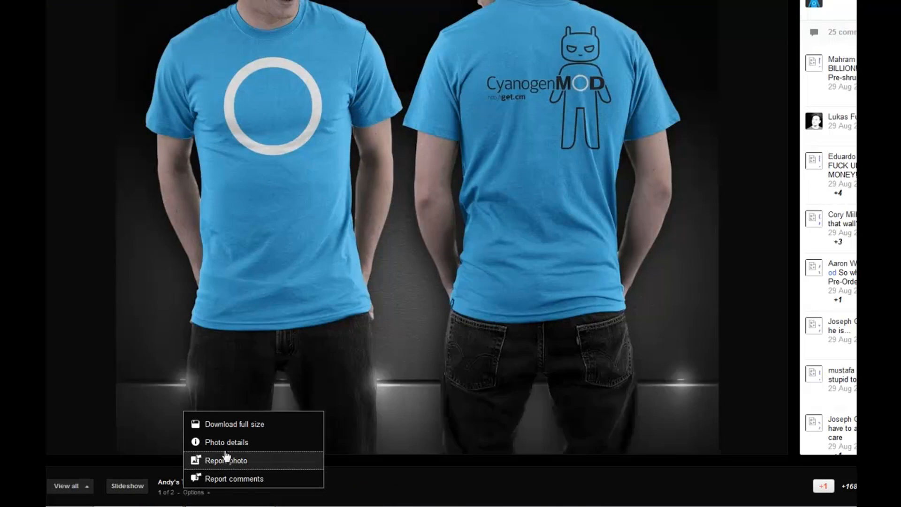
pyautogui.click(234, 423)
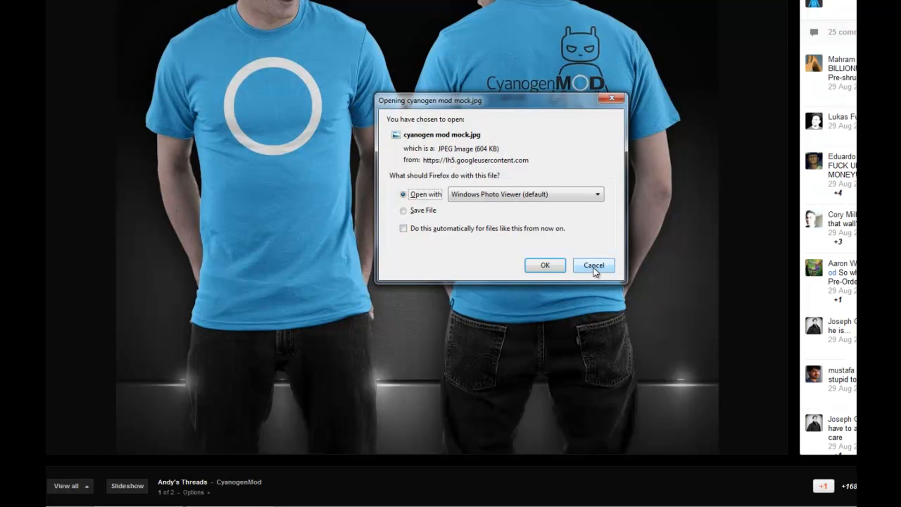
pyautogui.click(593, 264)
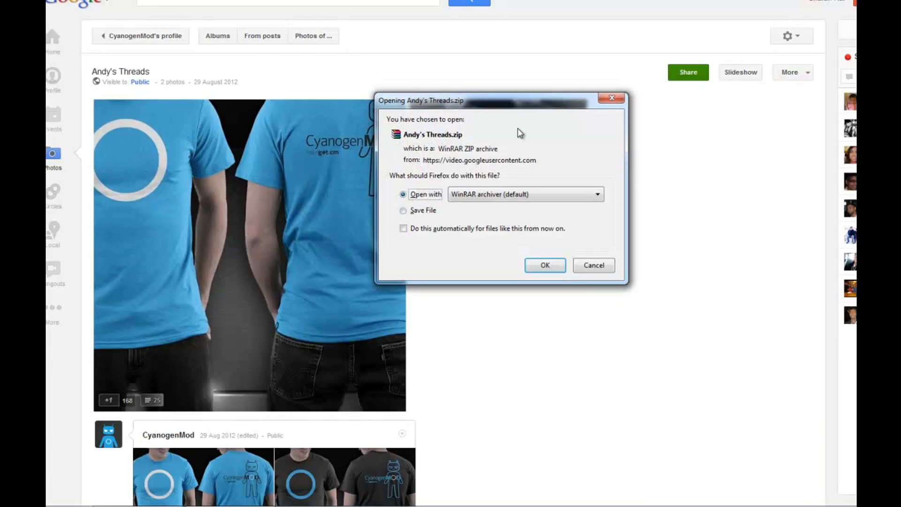
pyautogui.click(593, 265)
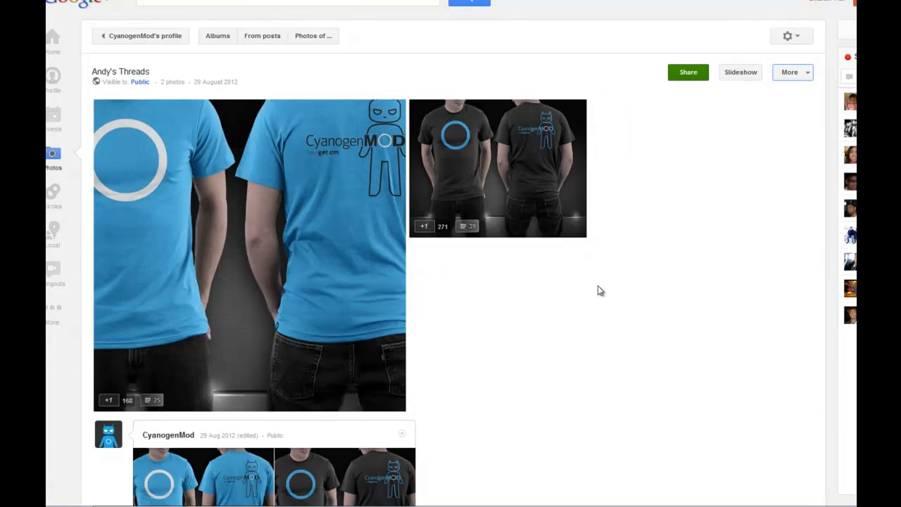
pyautogui.moveTo(335, 326)
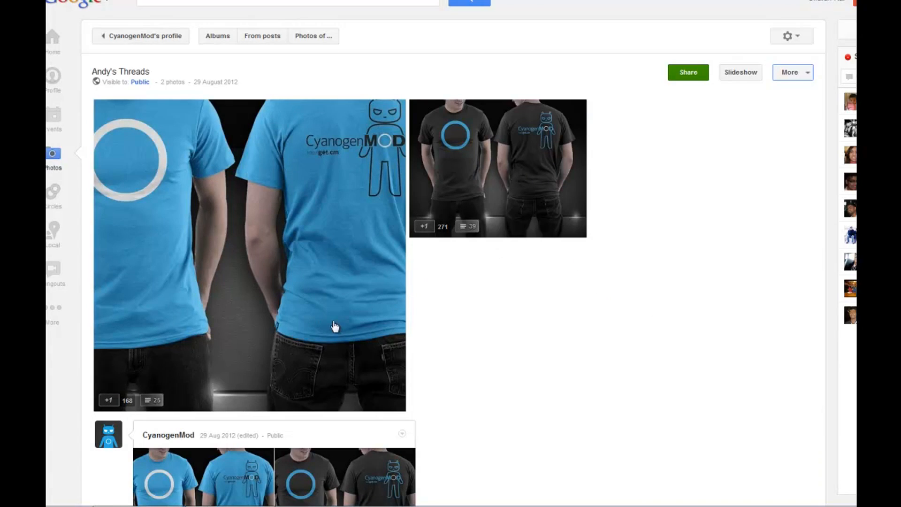
pyautogui.moveTo(562, 296)
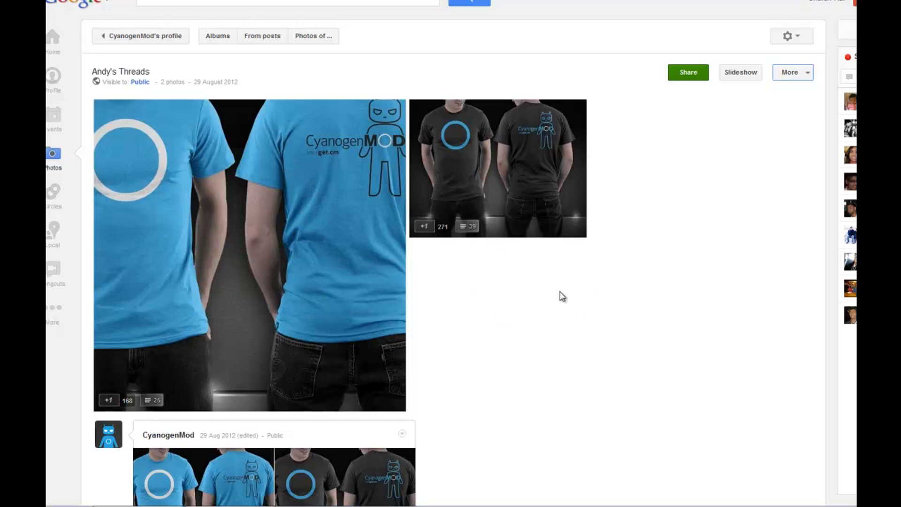
pyautogui.moveTo(577, 288)
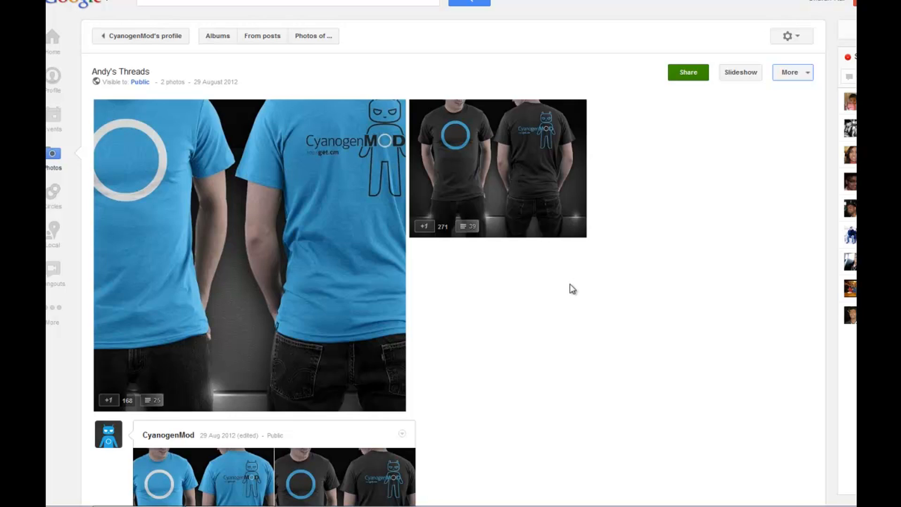
pyautogui.moveTo(582, 292)
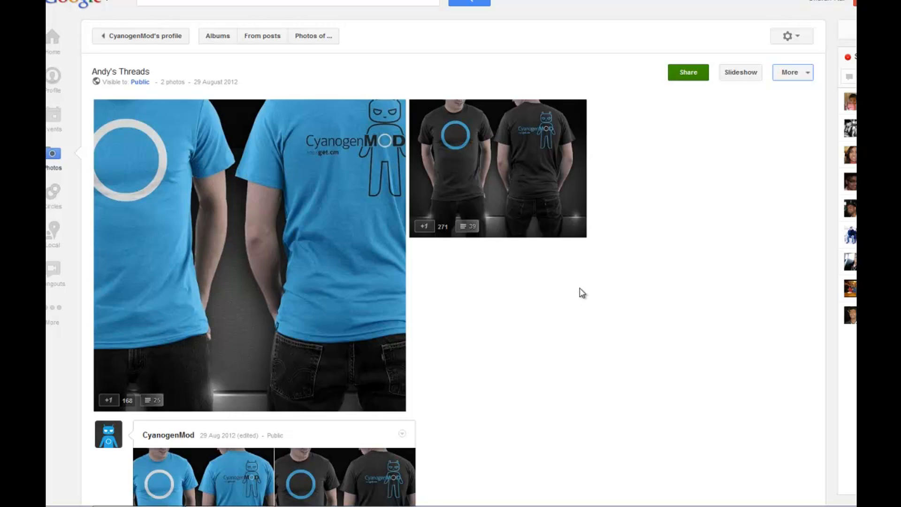
# Step: Go back from the album to the CyanogenMod profile's posts
pyautogui.click(144, 36)
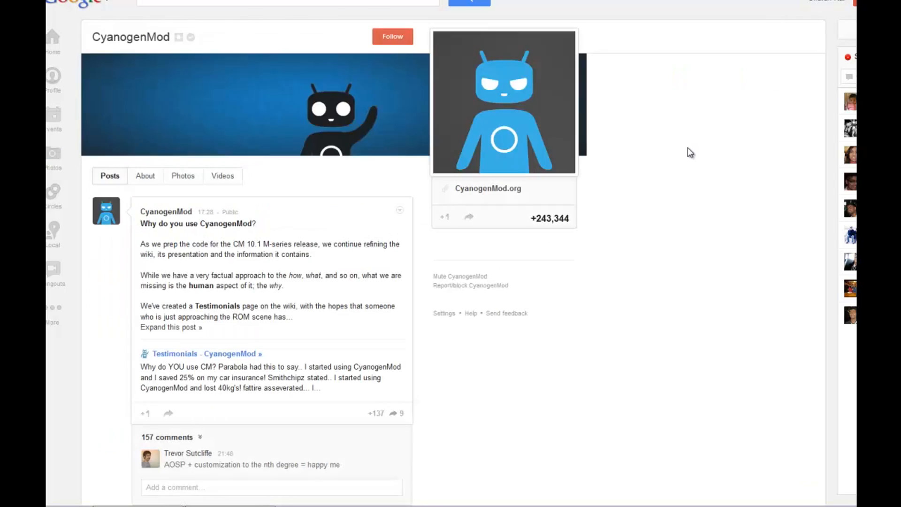